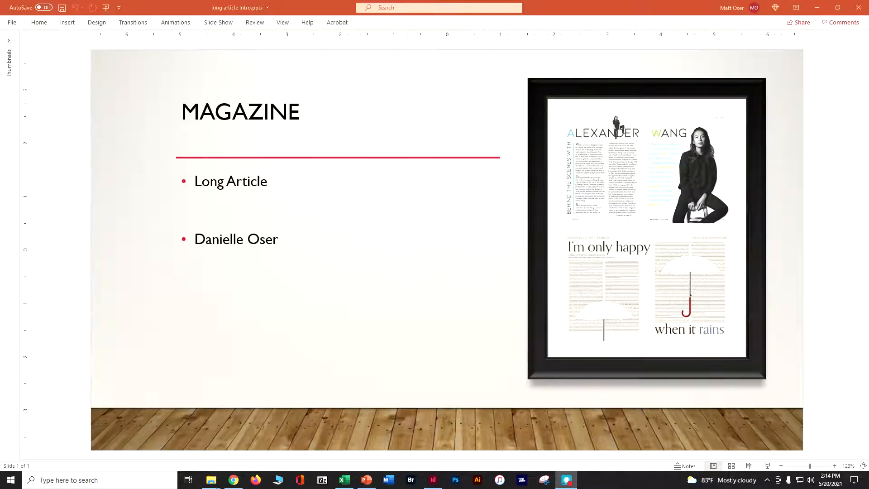
Step: Switch from the Magazine intro slide to the long article rubric workbook in Excel
click(344, 480)
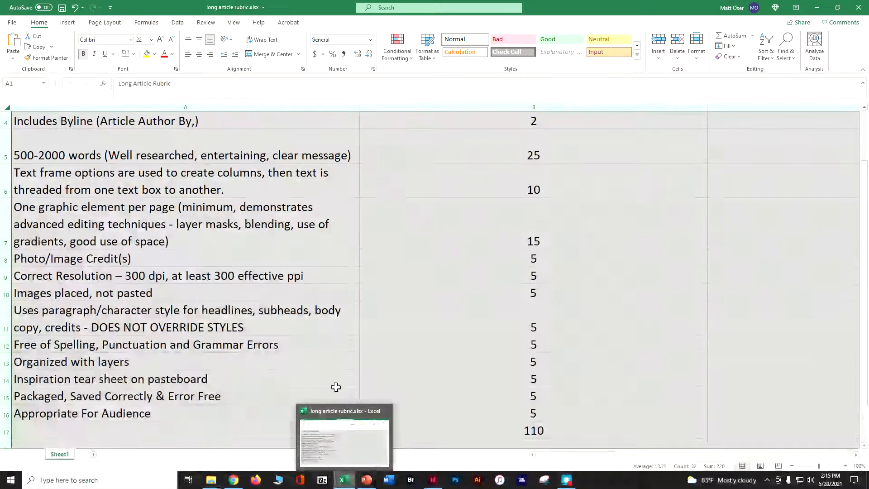
Step: Review the rubric criteria, including 500-2000 words, then go to the Drive inspiration folder
click(166, 180)
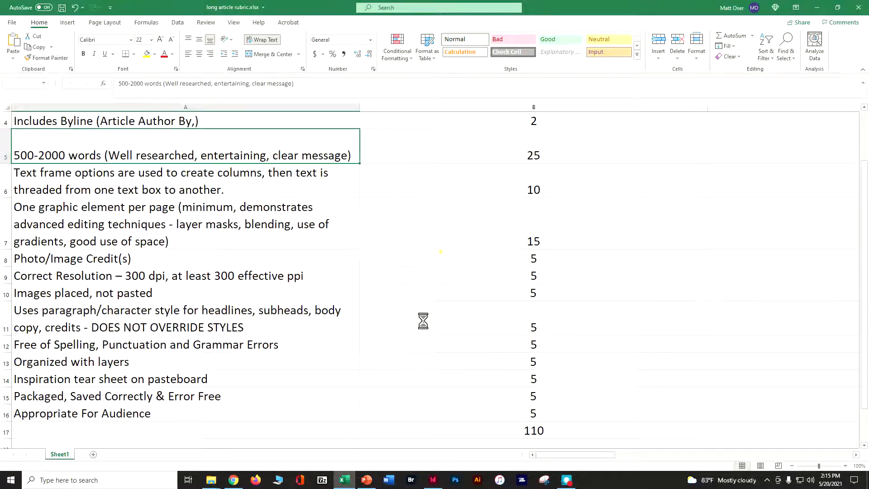
click(232, 480)
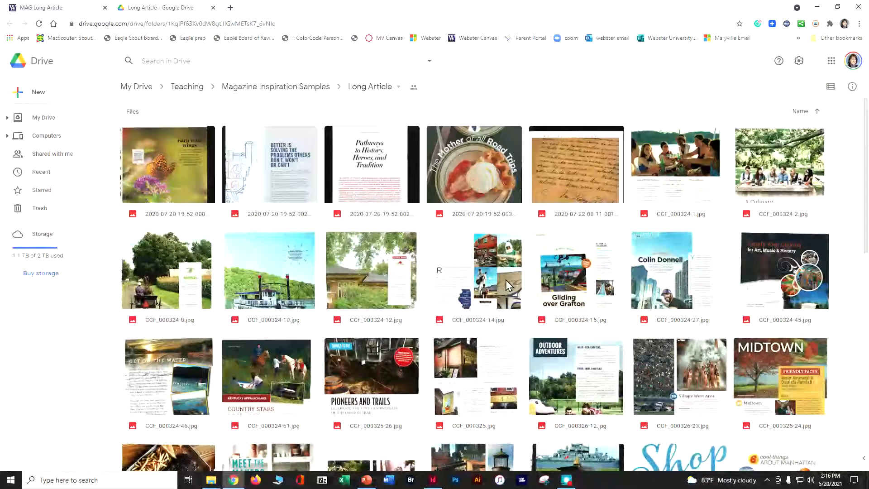
scroll(down, 3)
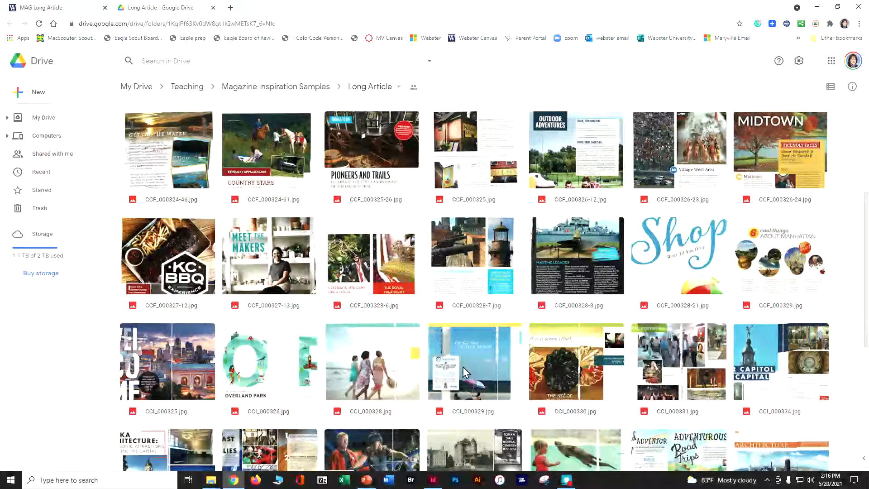
double_click(469, 363)
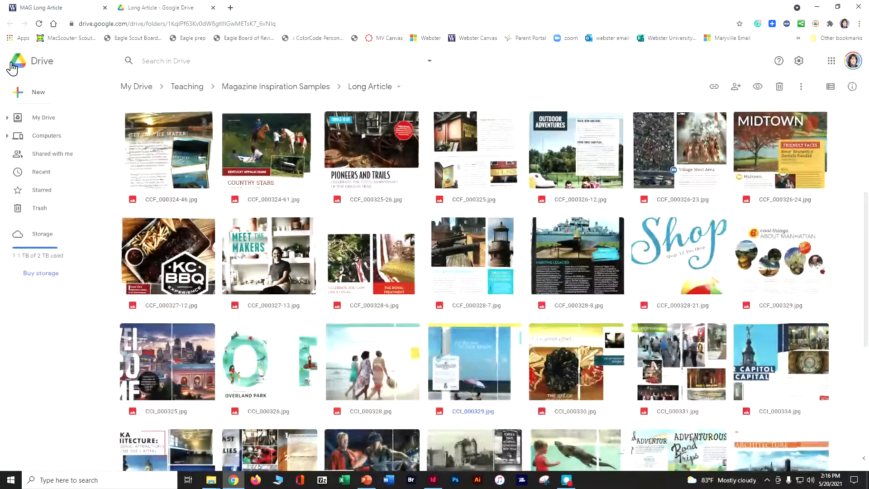
scroll(down, 3)
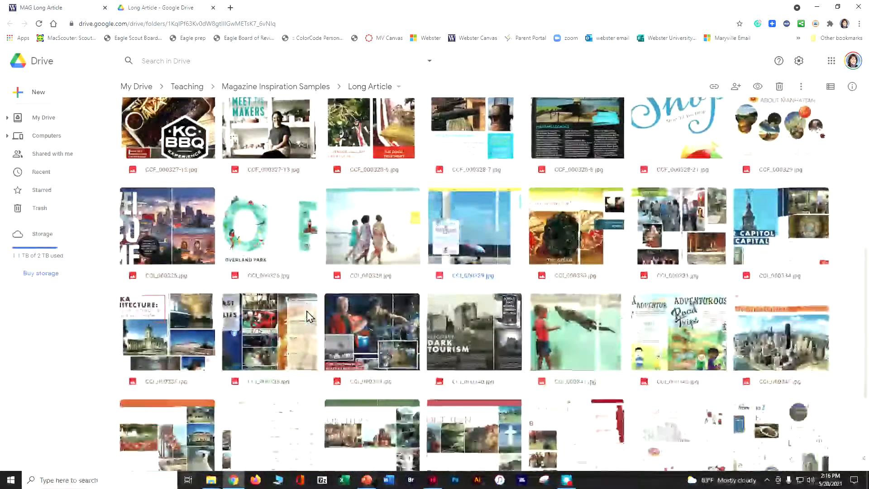
scroll(down, 3)
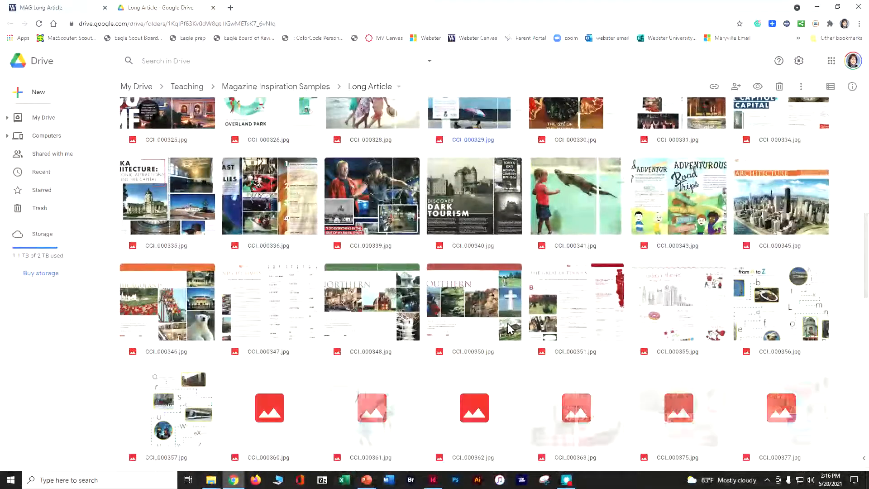
scroll(down, 3)
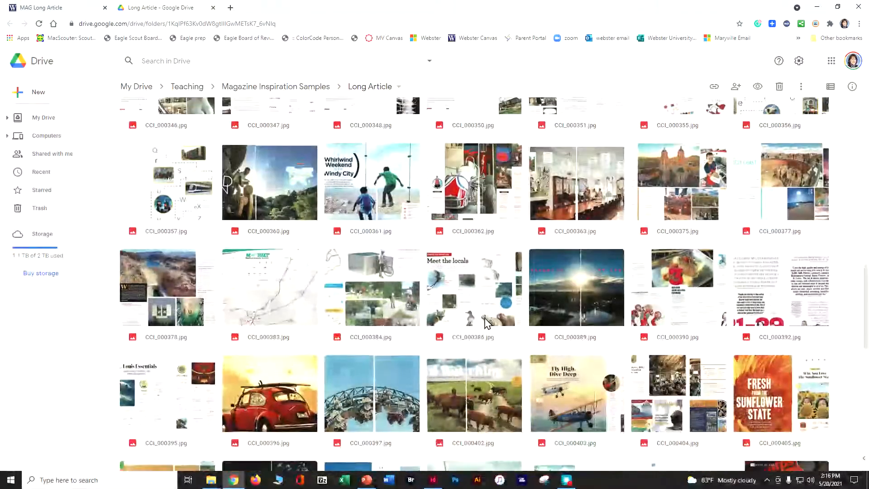
scroll(down, 3)
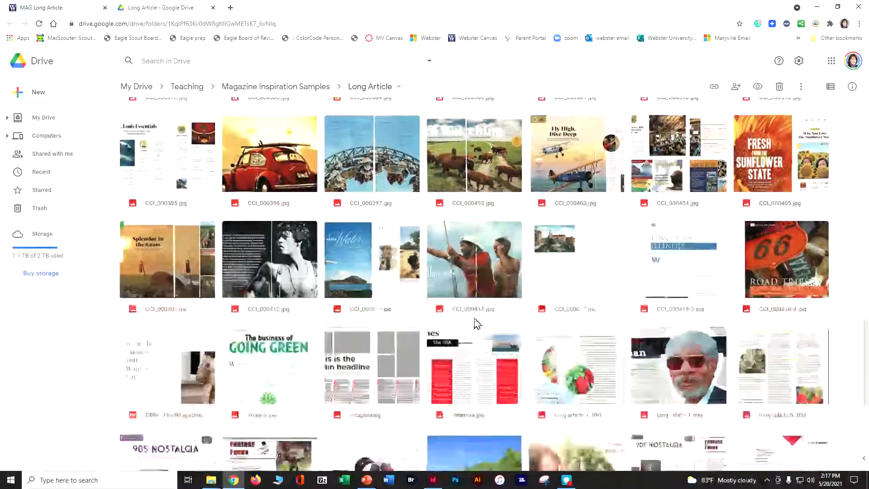
scroll(down, 3)
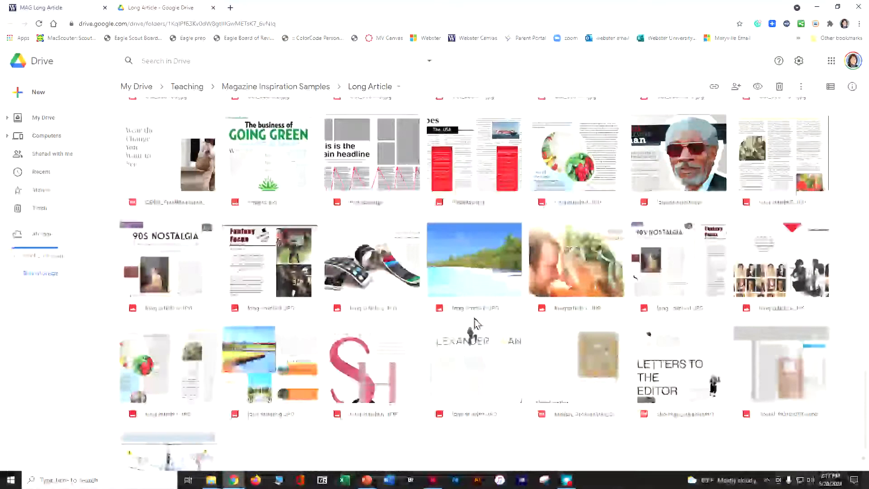
scroll(down, 3)
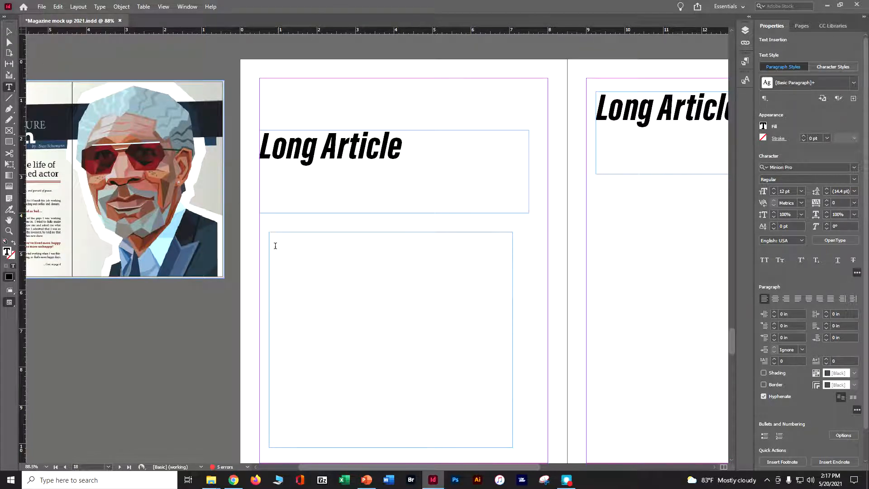
Step: Fill the empty body frame under the Long Article headline with placeholder text
right_click(276, 245)
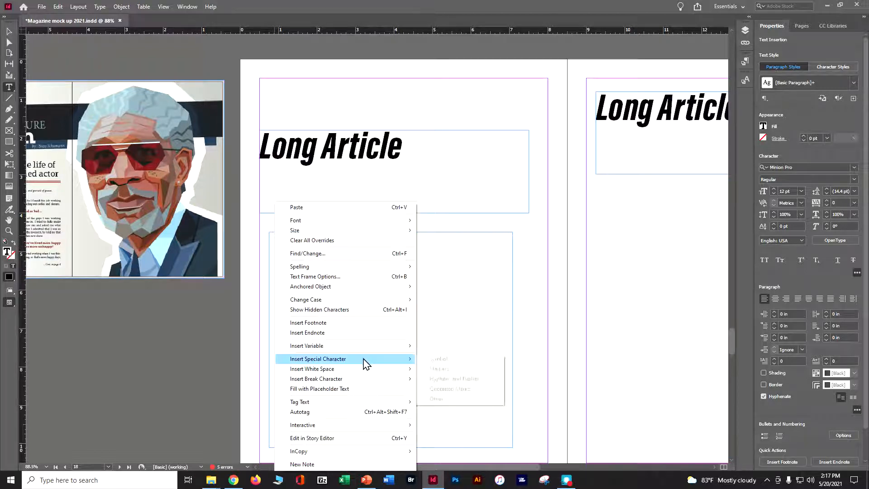
click(319, 389)
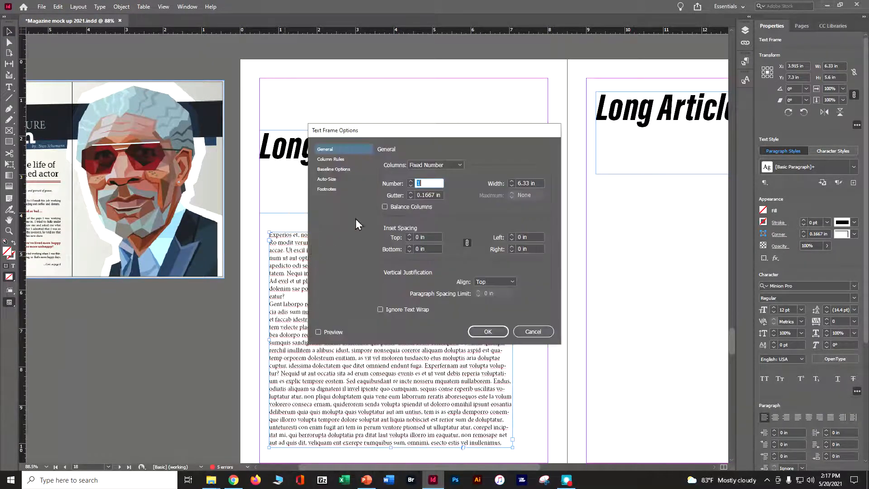
Step: Set the body frame to 2 columns with Preview on, and confirm
click(318, 332)
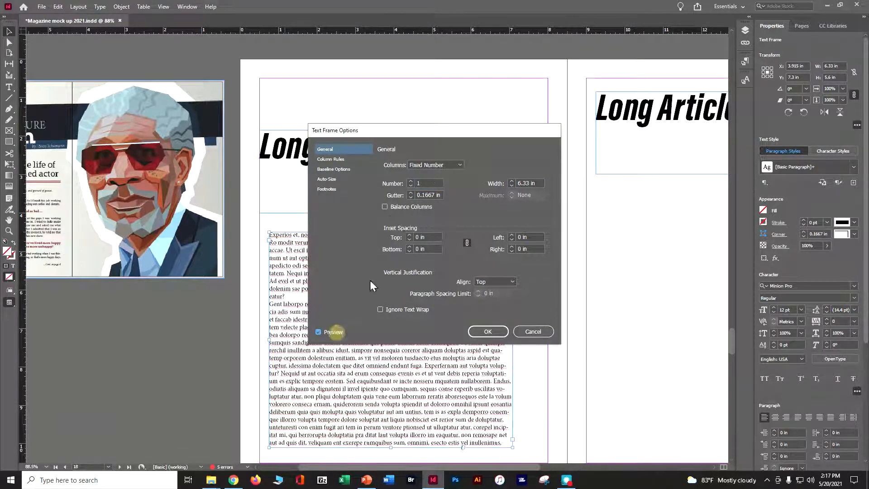
click(410, 180)
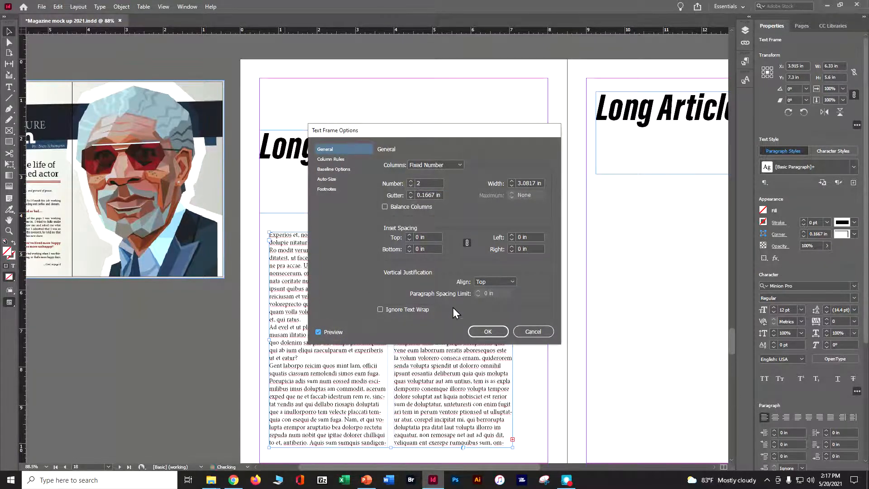
click(487, 330)
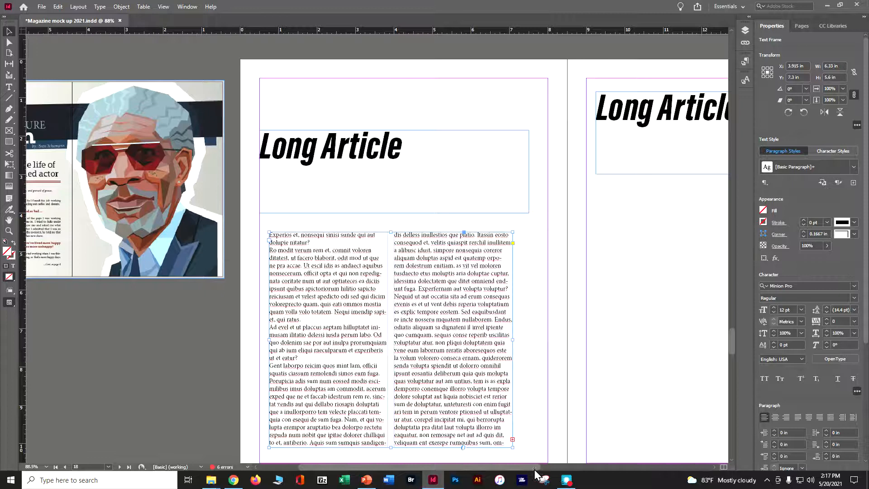
scroll(right, 3)
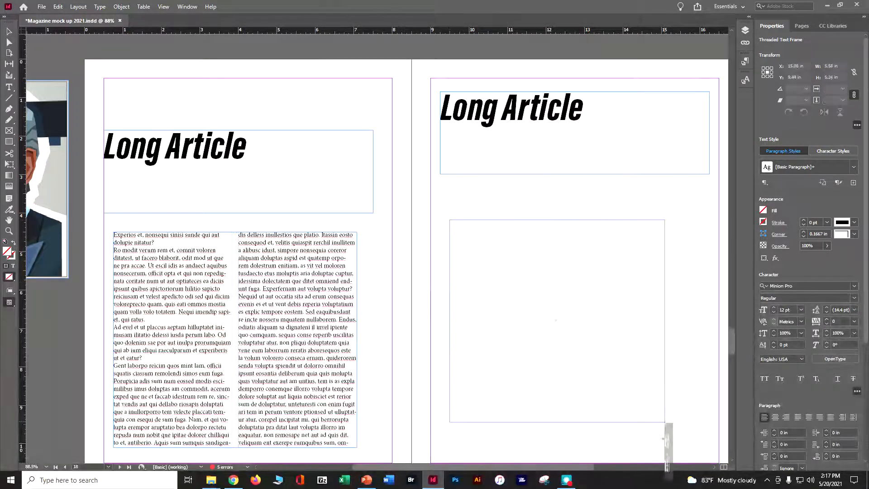
Step: Thread the overflow into a new right-page frame set to a single column
click(557, 322)
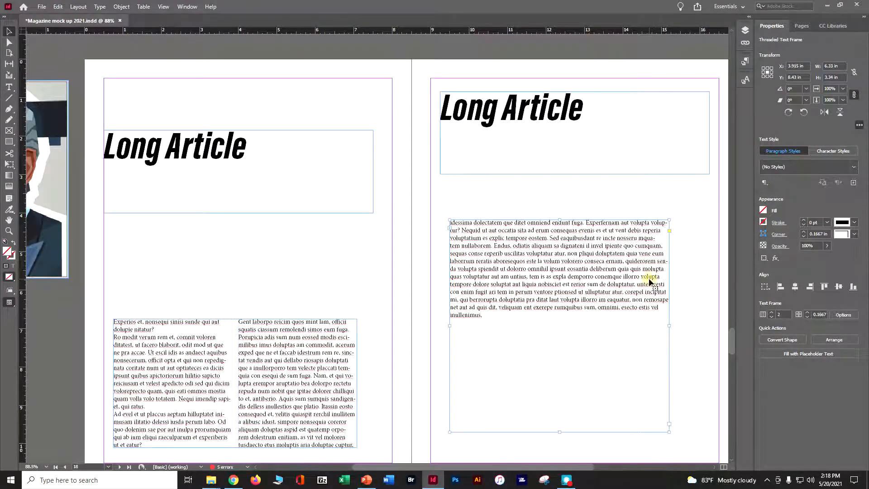
click(187, 6)
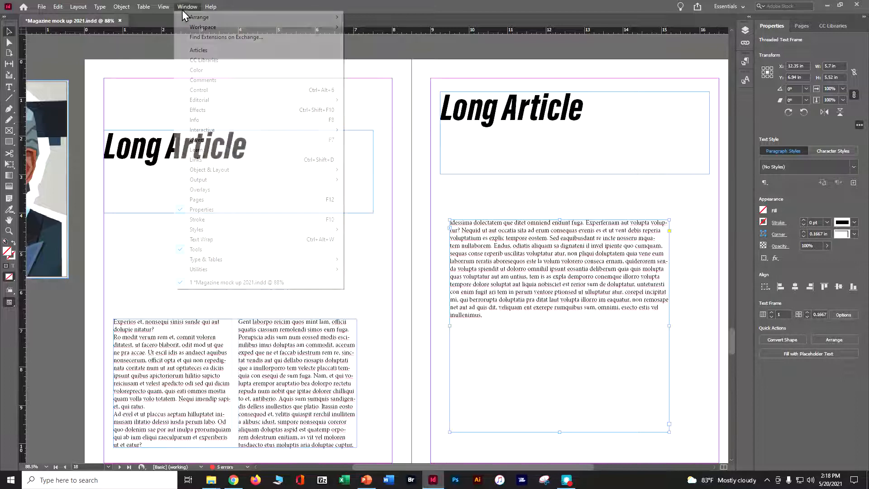
Step: Show the Info and Paragraph Styles panels to reveal the applied styles
click(195, 120)
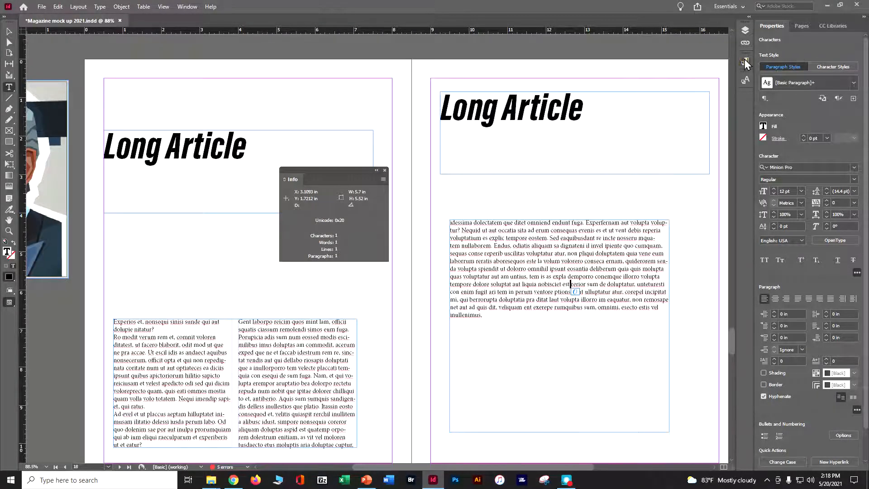
click(745, 61)
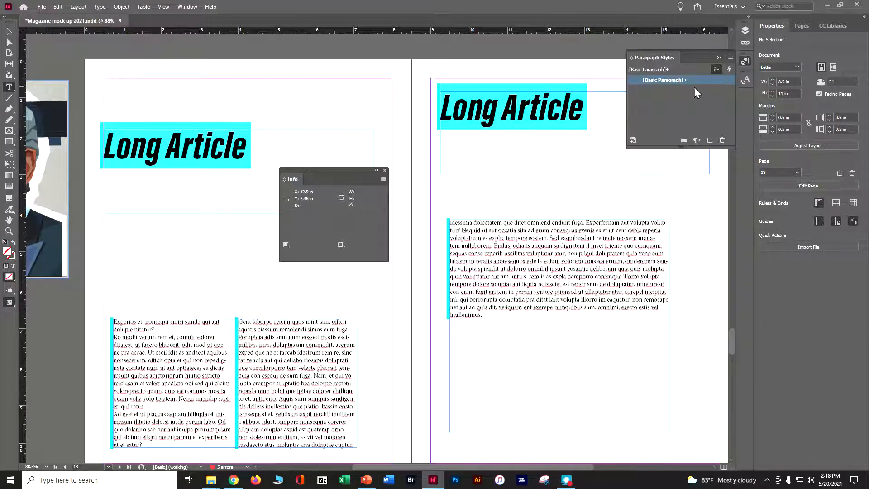
mouse_move(664, 79)
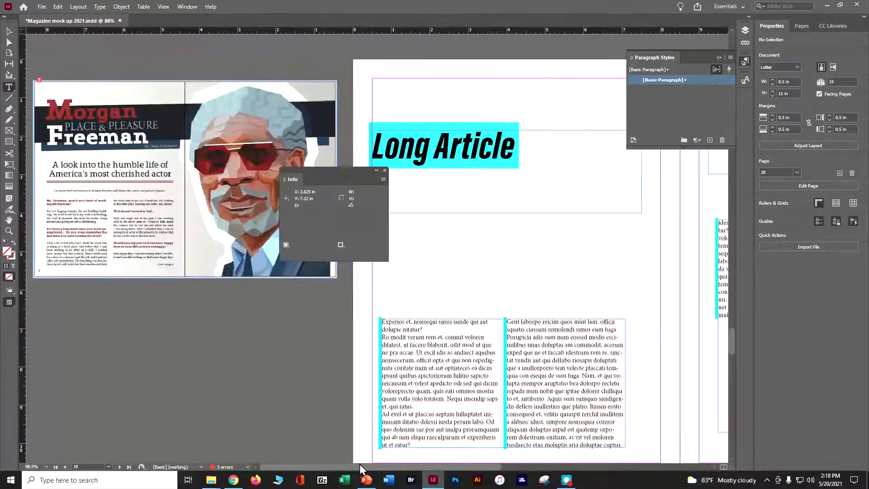
Step: Scroll through the highlighted spread, then return to the PowerPoint Magazine intro slide
scroll(down, 3)
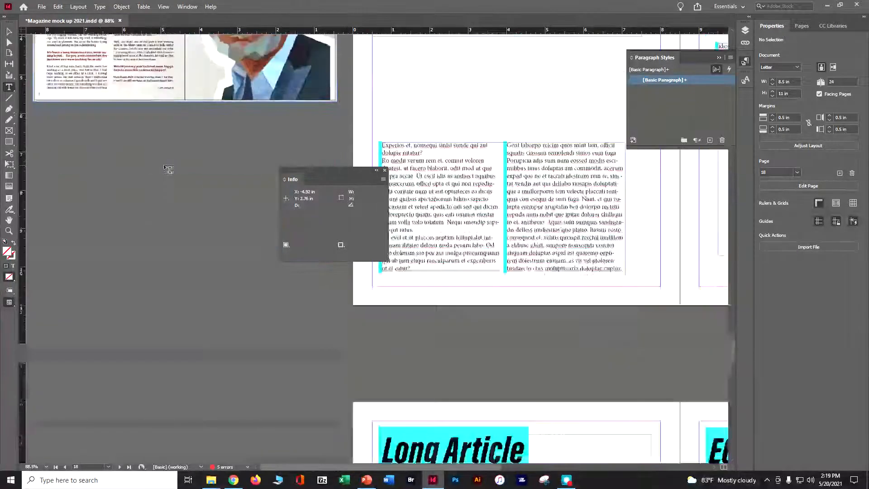
scroll(down, 3)
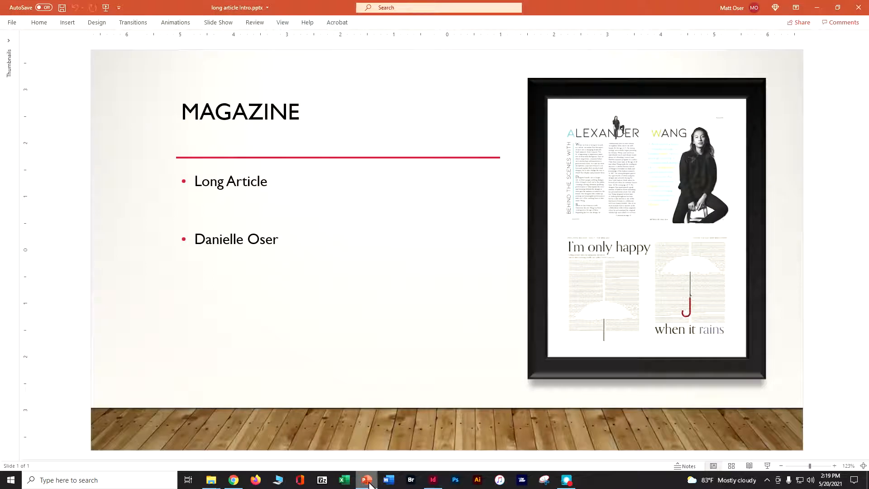
click(565, 480)
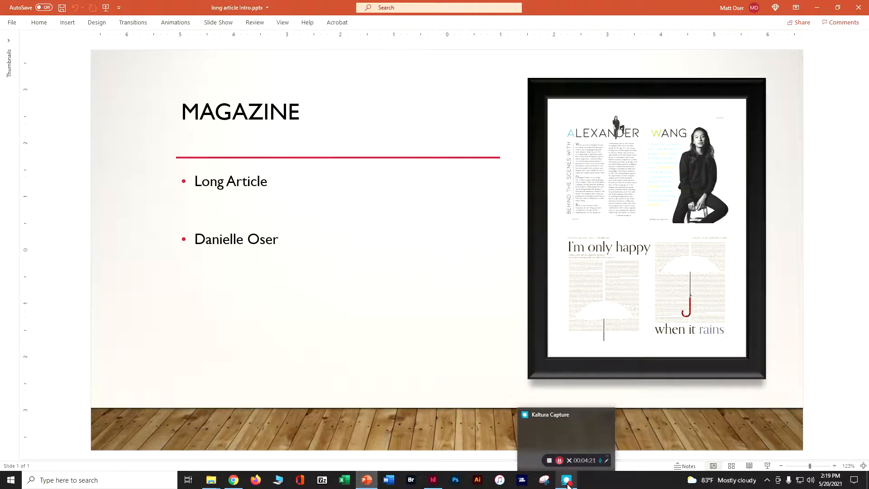